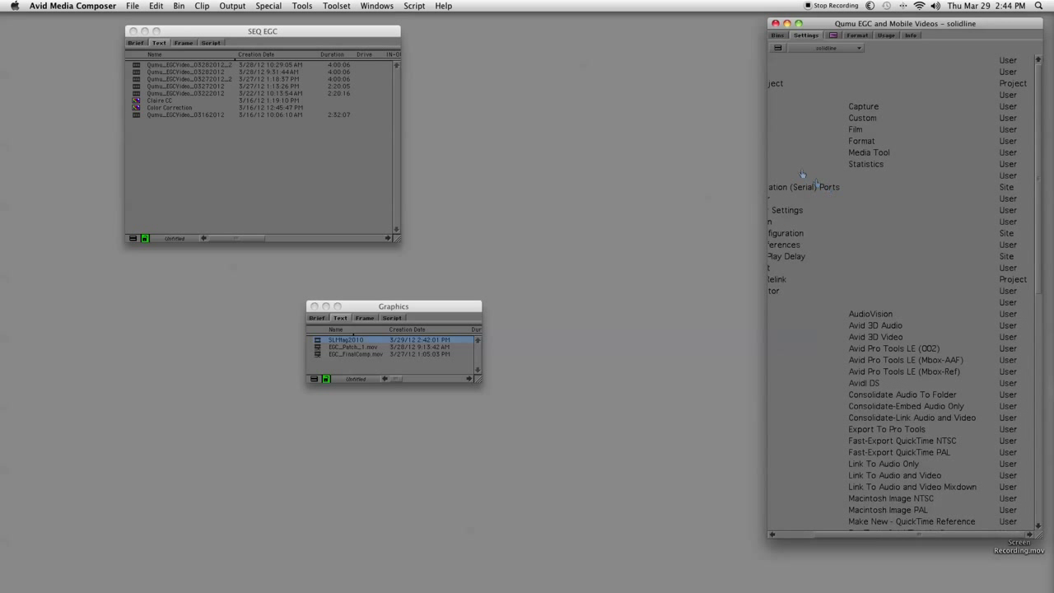
- Open the English (United States) keyboard settings from the Project window's Settings list
left_click(870, 151)
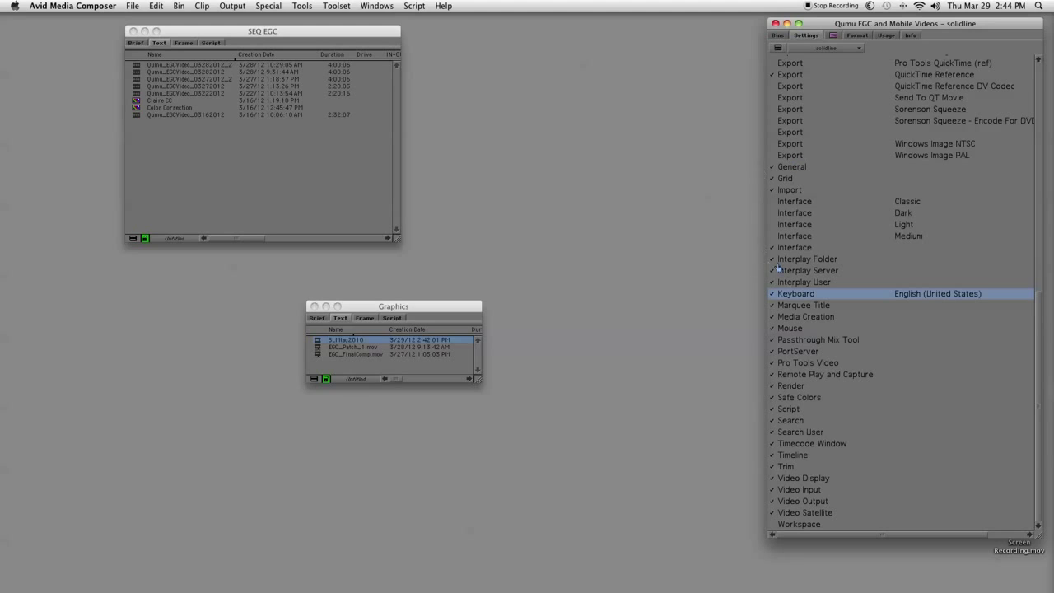
double_click(795, 293)
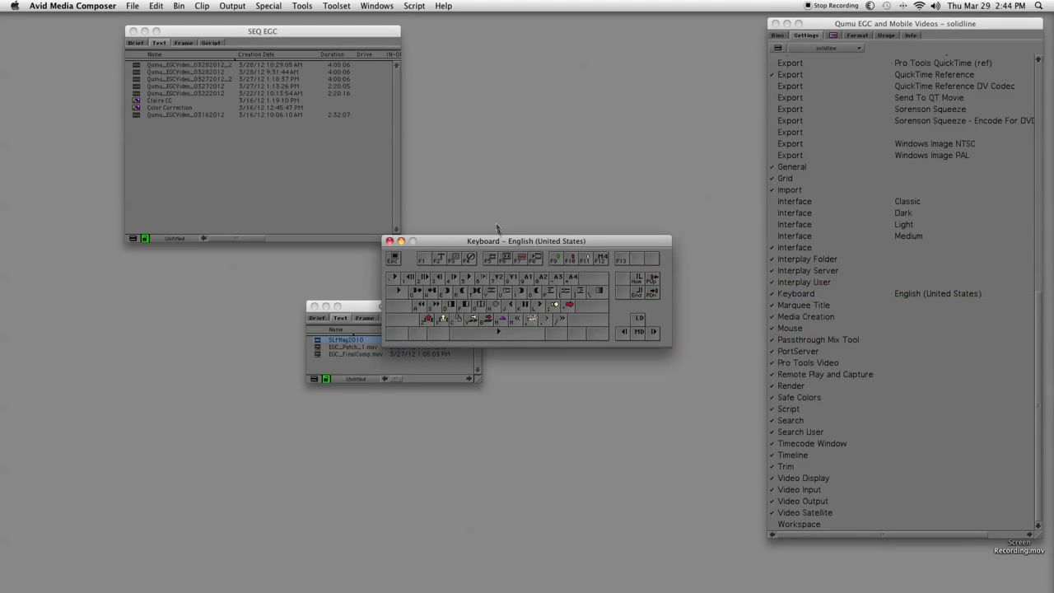
left_click(302, 6)
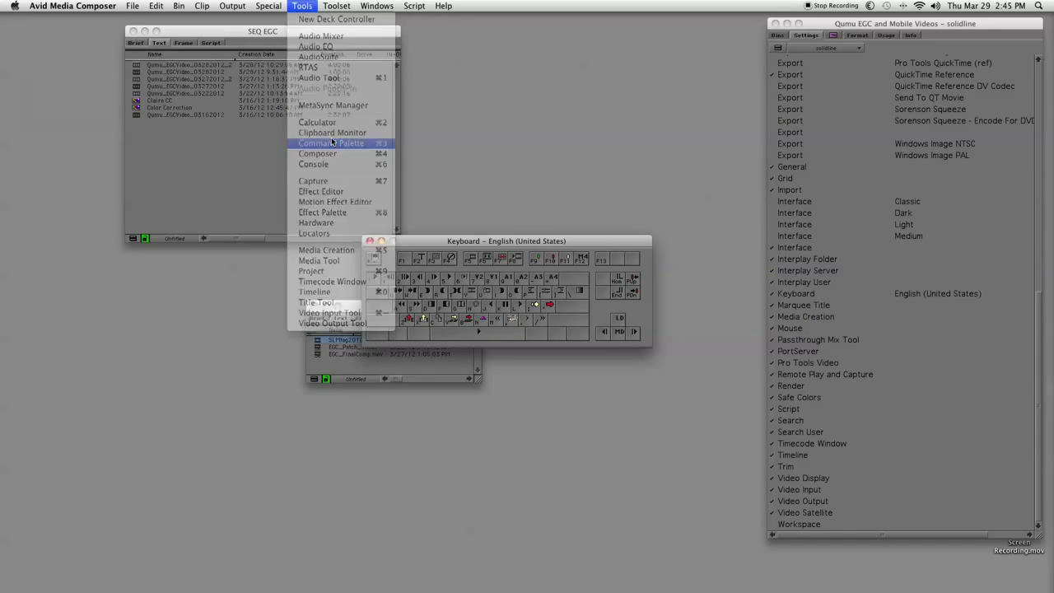
- Bring up the Command Palette from Tools and browse the Play and FX command categories
left_click(330, 144)
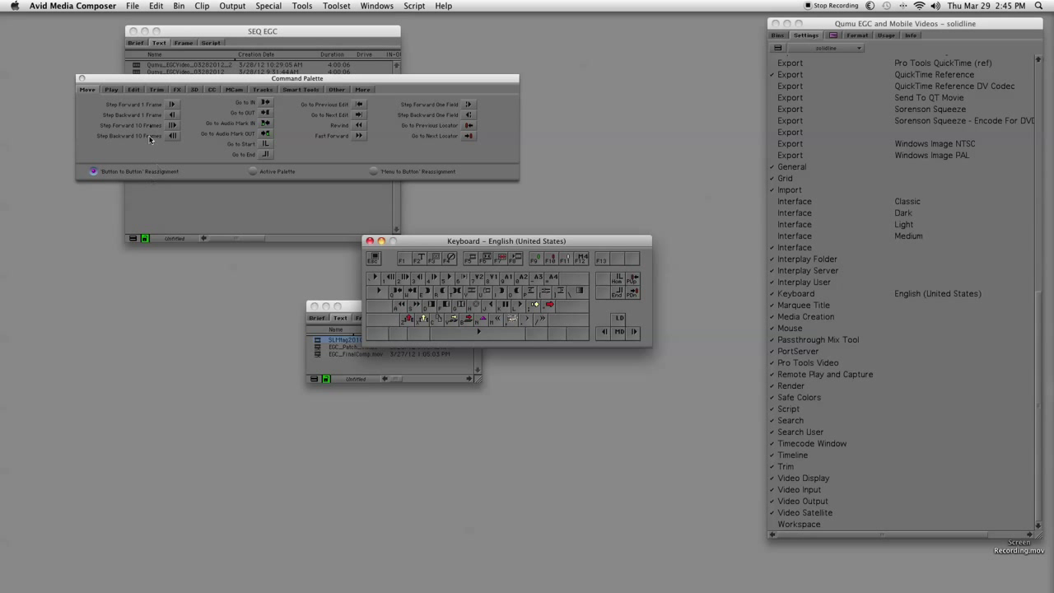
left_click(112, 89)
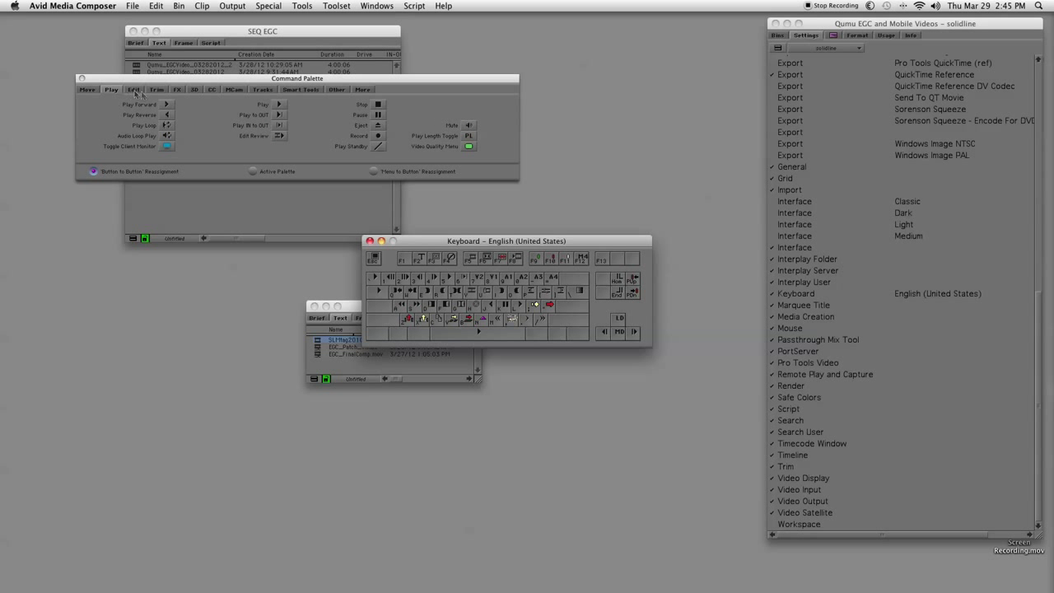
left_click(155, 89)
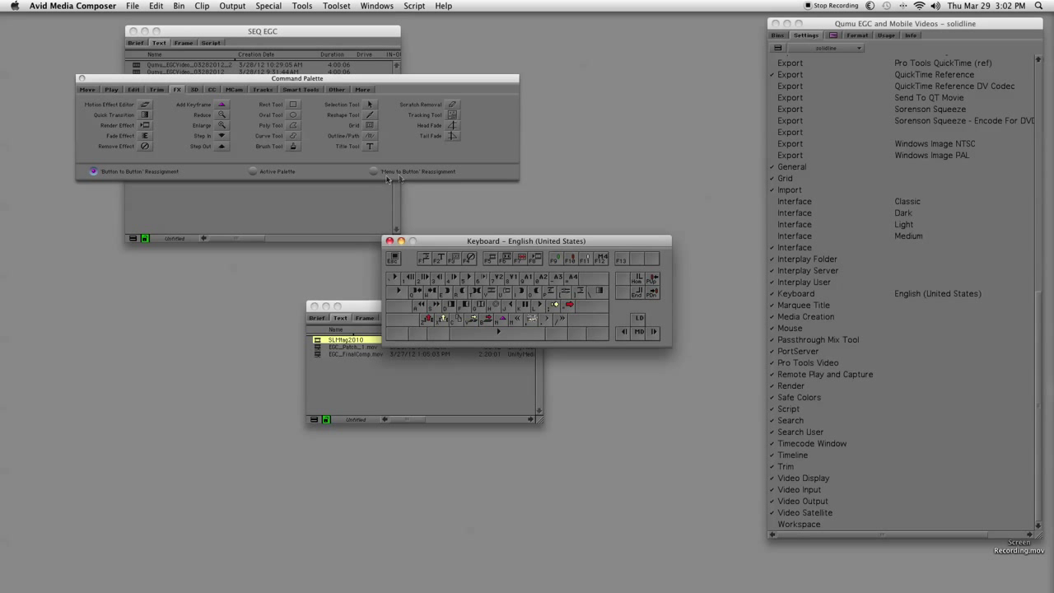
mouse_move(366, 179)
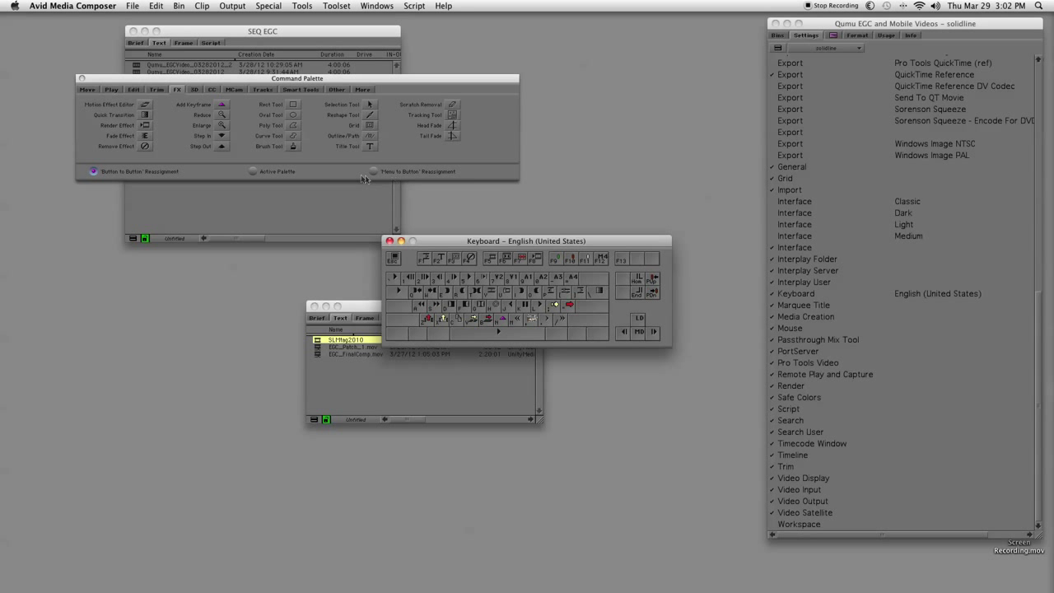
- Switch on Menu to Button Reassignment and show the File menu commands including Import
left_click(374, 171)
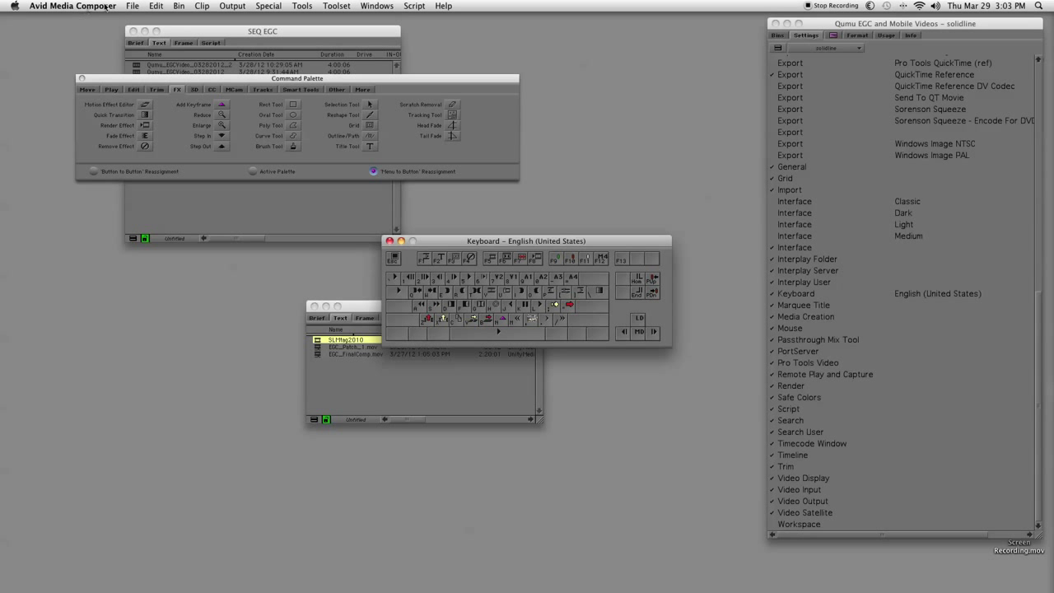
mouse_move(435, 305)
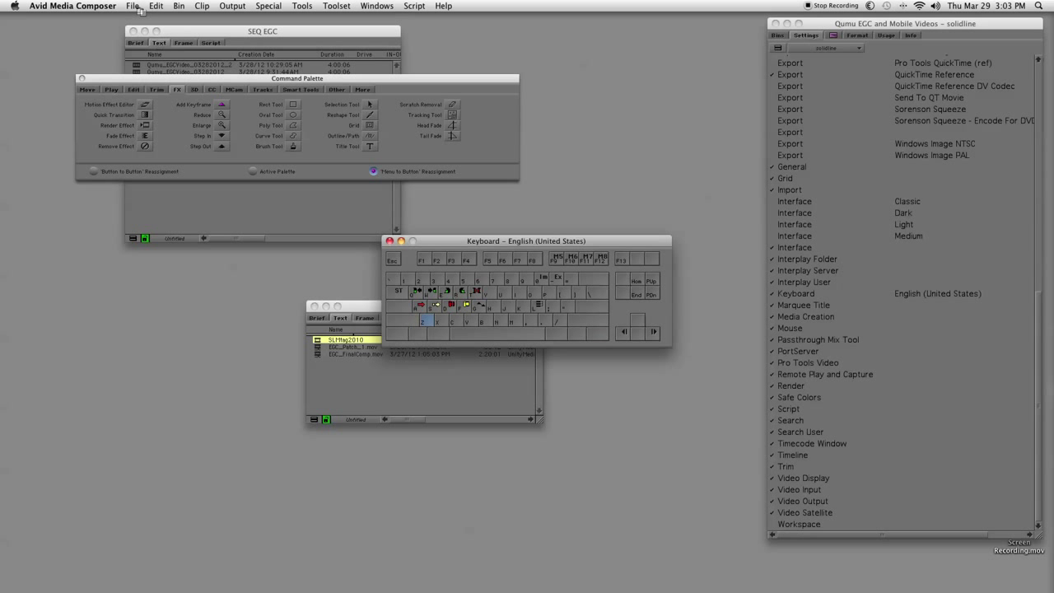
left_click(132, 7)
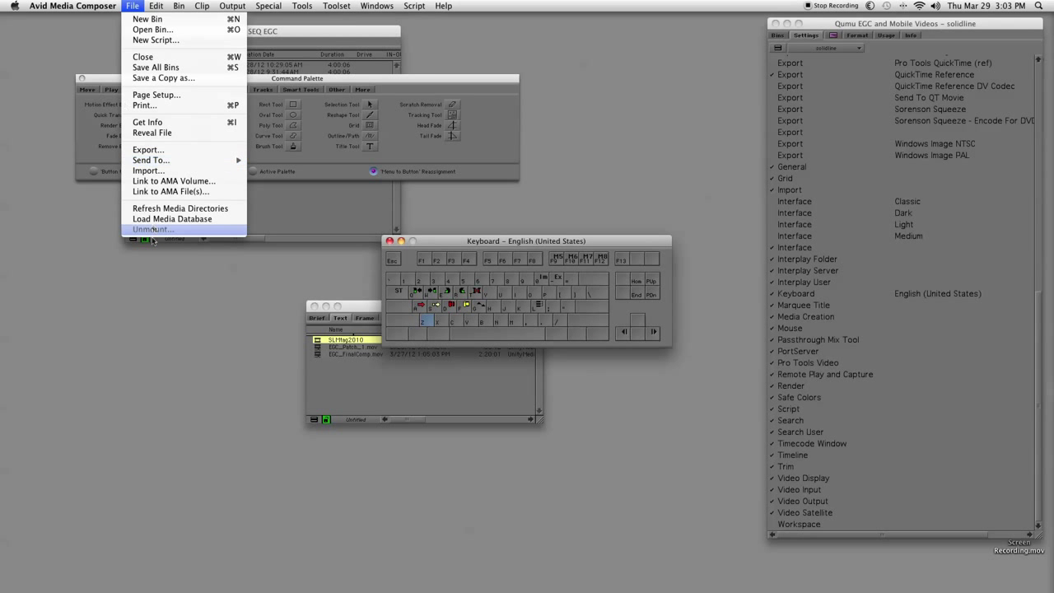